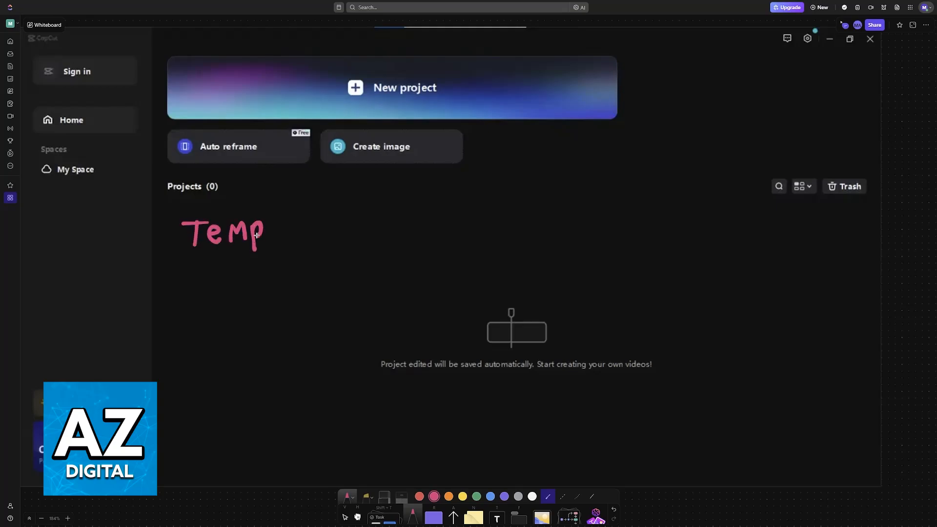
Open project 0503 and arrange its fireworks clips on the editor timeline
drag(257, 233, 322, 215)
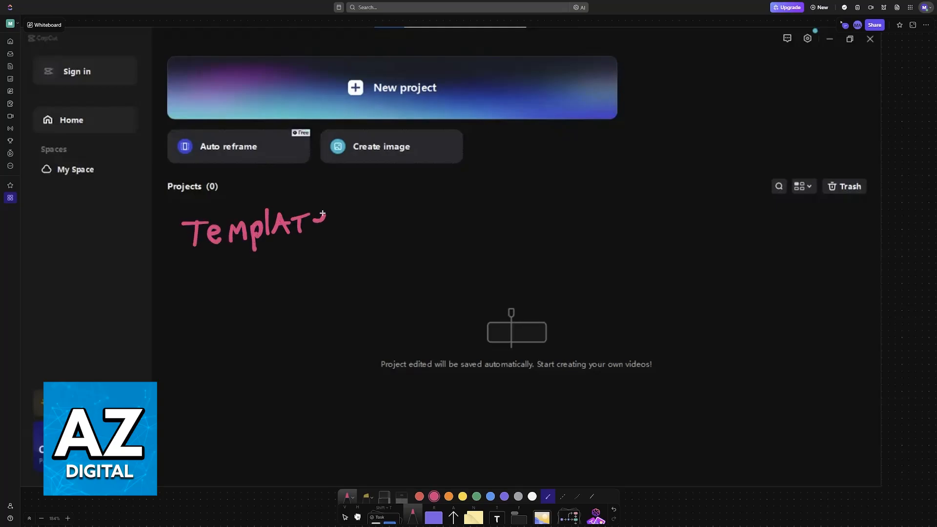
drag(191, 251, 356, 232)
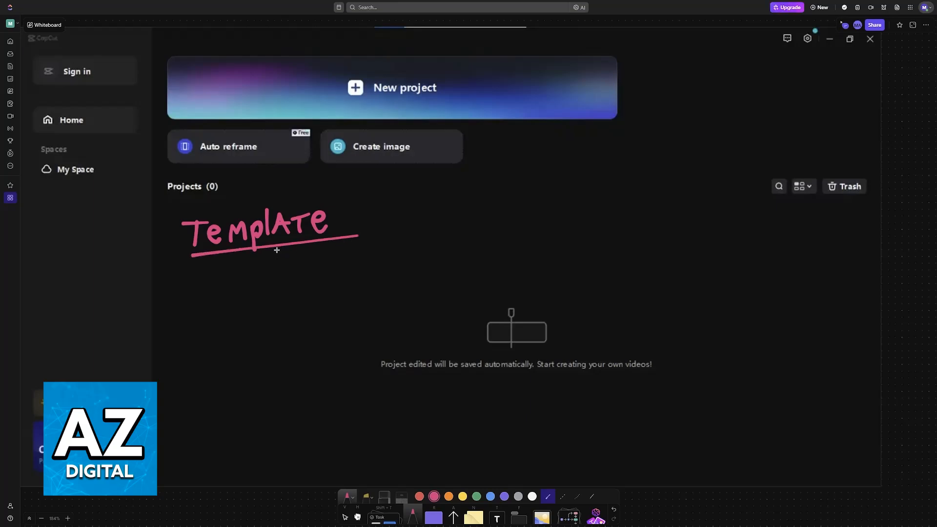
mouse_move(300, 248)
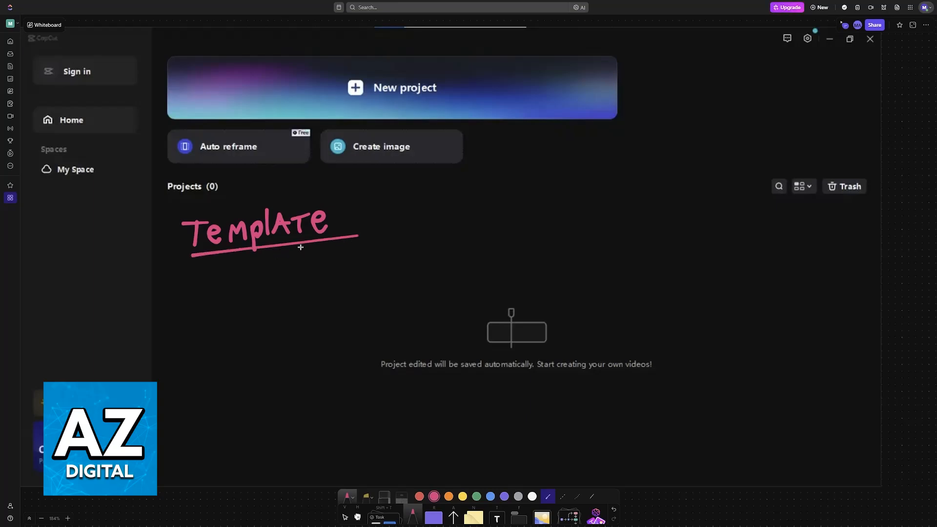
mouse_move(810, 285)
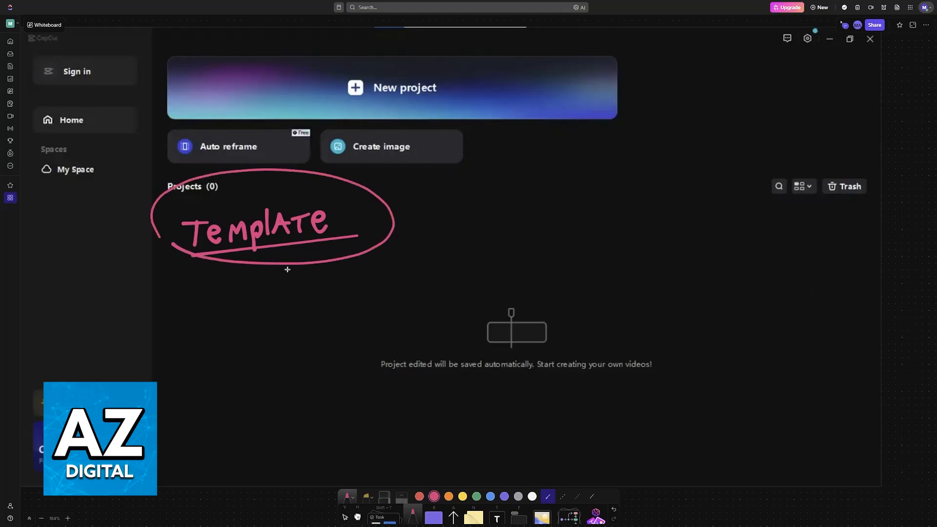
mouse_move(400, 128)
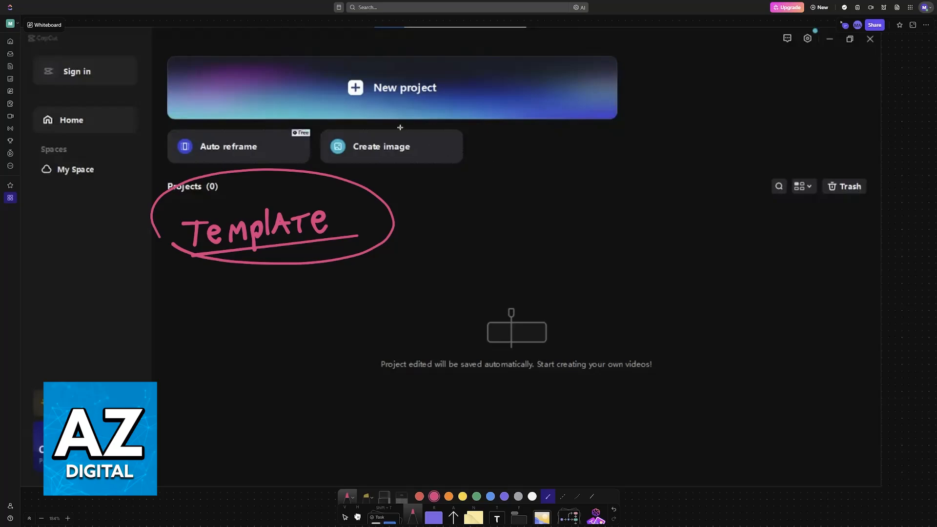
drag(559, 142, 400, 111)
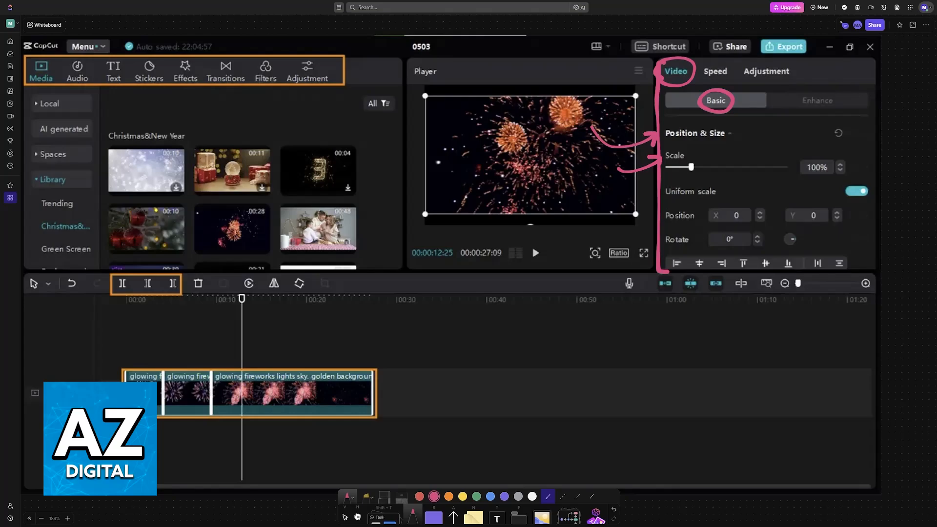
mouse_move(609, 190)
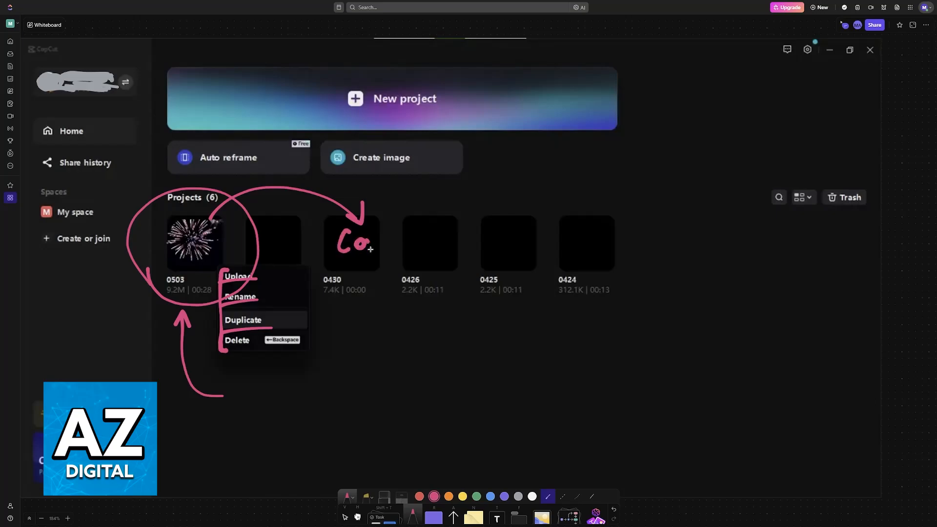
Bring up project 0503's Upload, Rename, Duplicate and Delete options on the home screen
drag(355, 242, 391, 251)
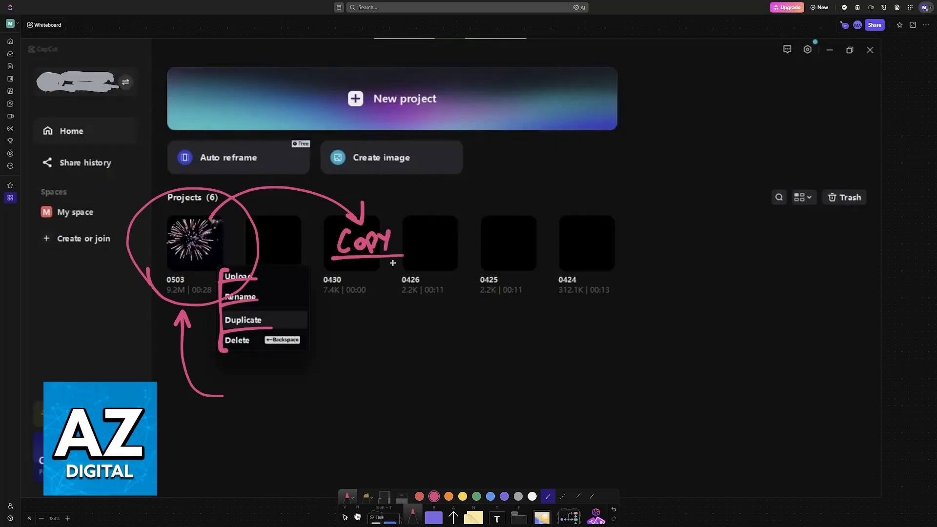
drag(386, 258, 359, 281)
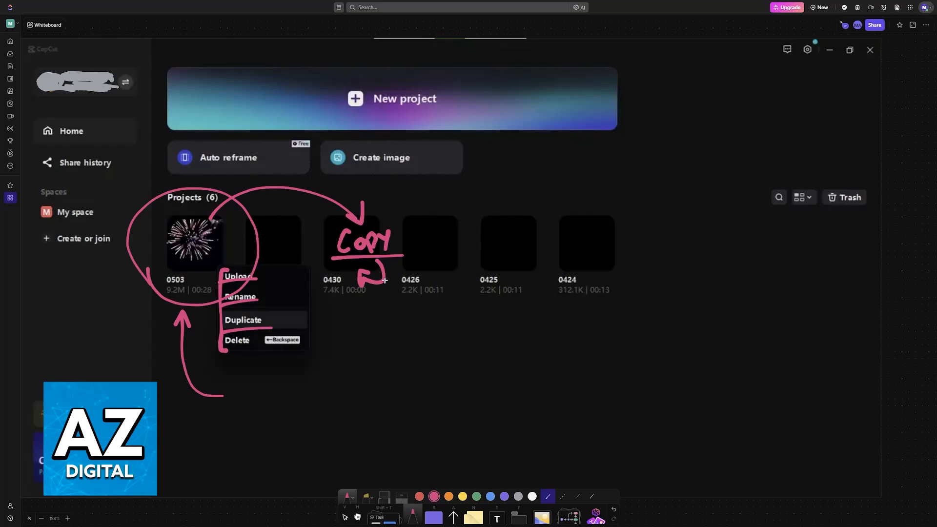